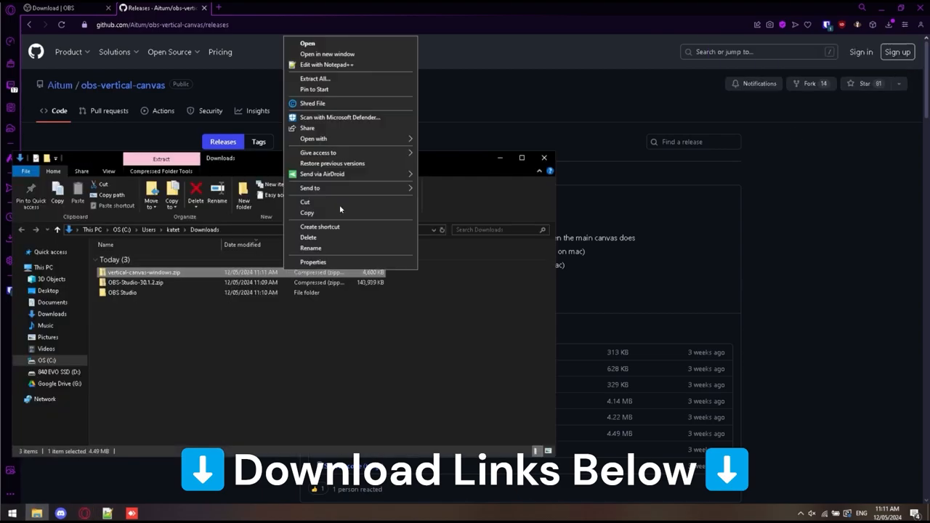
Extract the downloaded vertical canvas plugin archive in the Downloads folder
{"action": "left_click", "coordinate": [160, 9]}
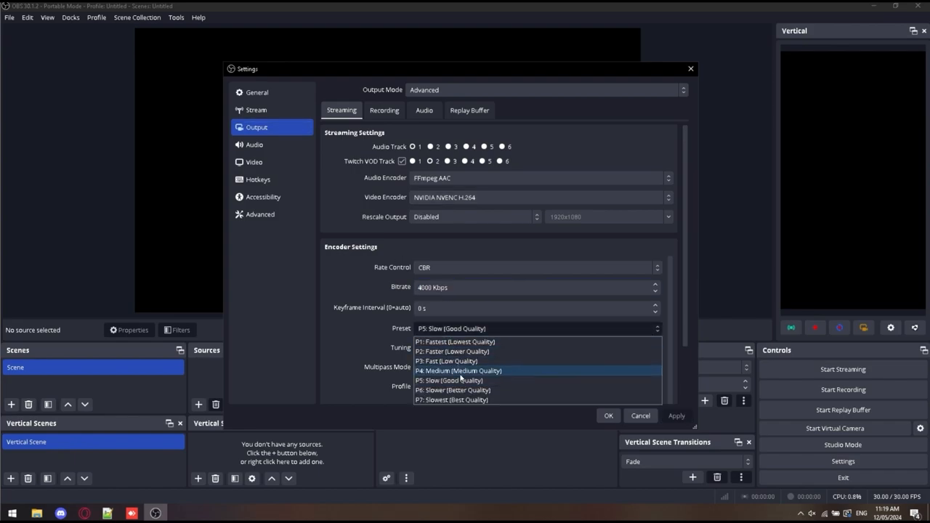
Choose the P4 Medium quality preset for the NVENC H.264 CBR 4000 Kbps stream encoder
{"action": "left_click", "coordinate": [254, 144]}
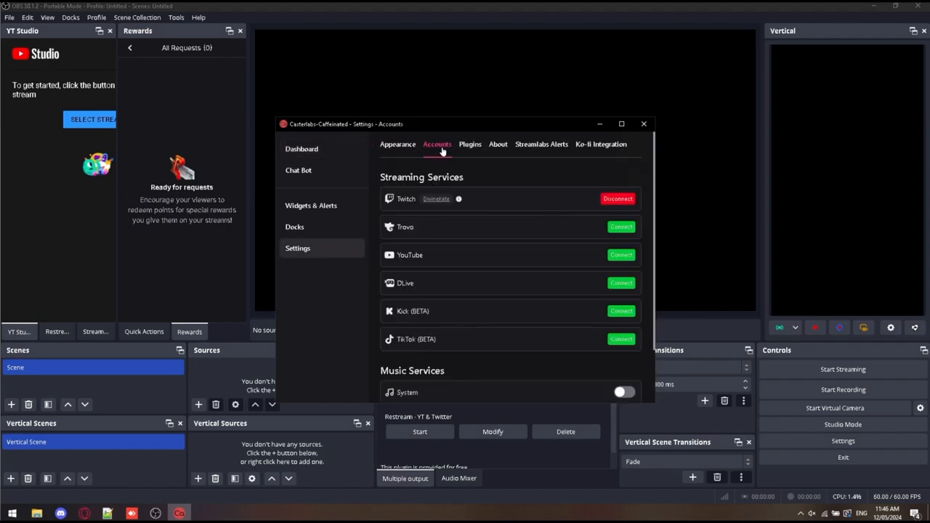
Show the Casterlabs Accounts settings listing the connected Twitch account
{"action": "left_click", "coordinate": [294, 227]}
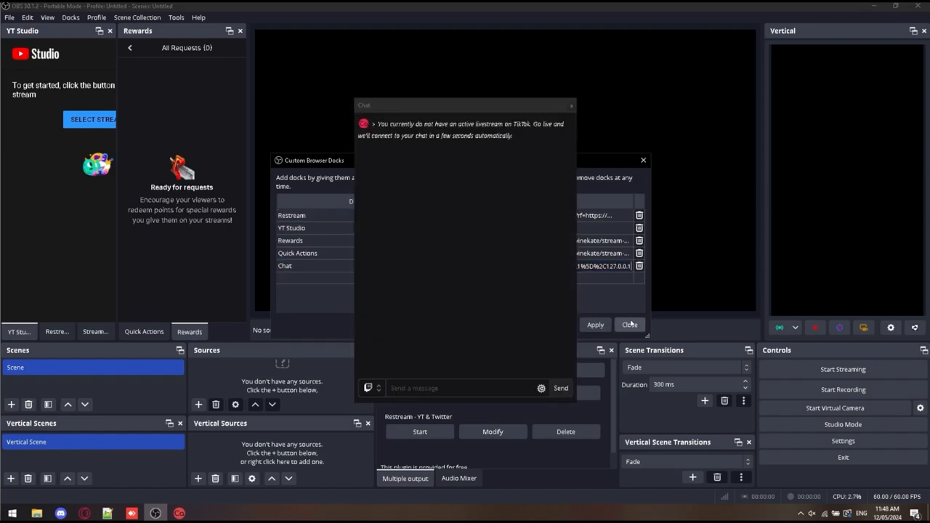
Close the Custom Browser Docks dialog, leaving the new Chat dock floating
{"action": "left_click", "coordinate": [628, 326]}
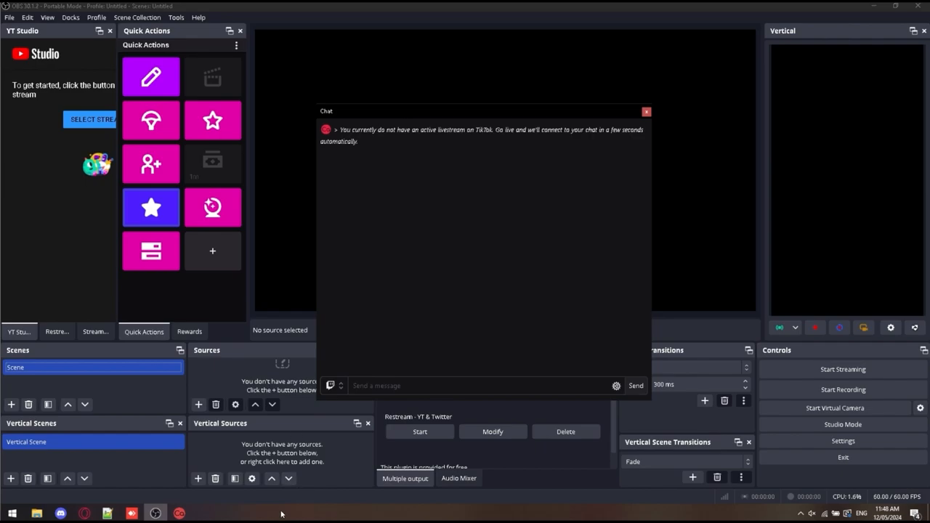